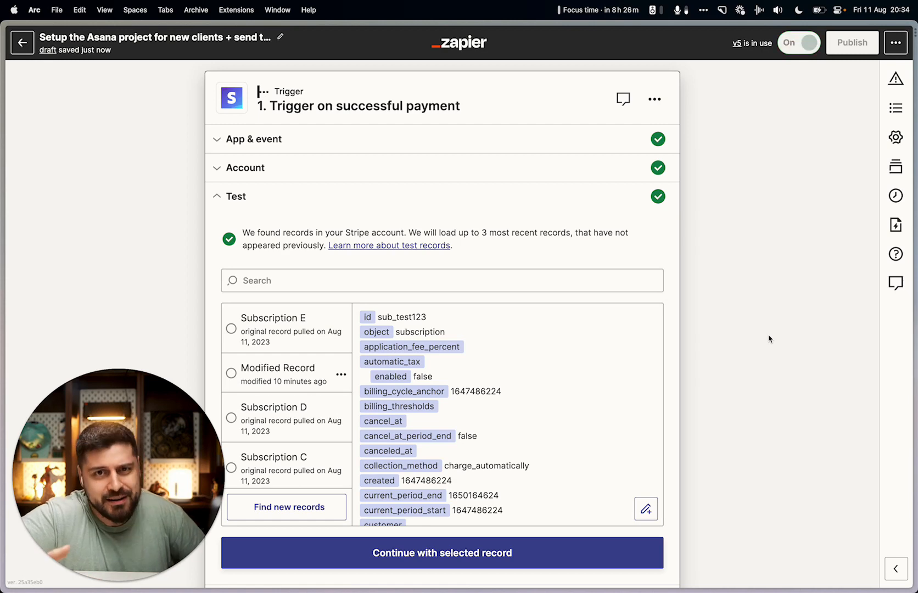
Step: Duplicate a Stripe test record, edit its customer details, save it and select the new Modified Record
left_click(799, 42)
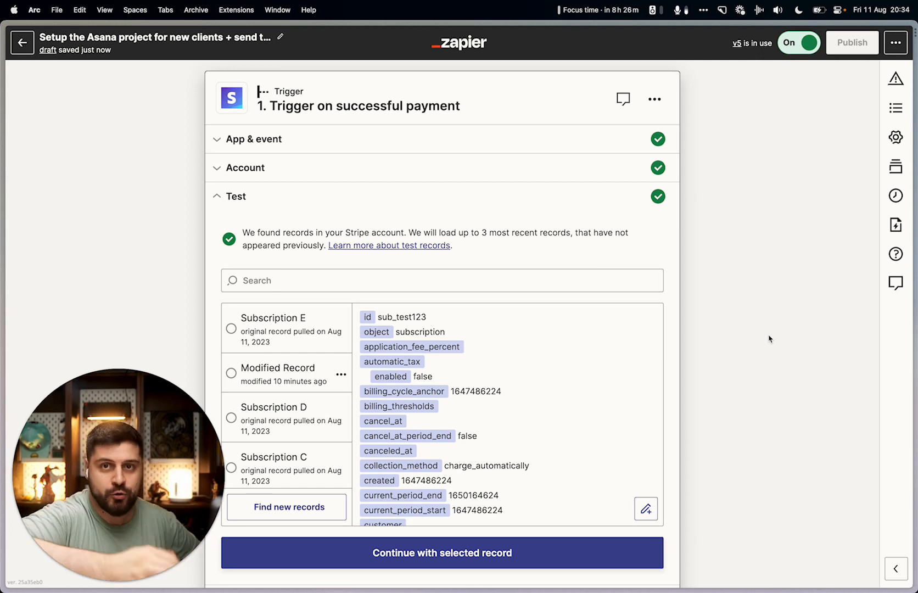
mouse_move(323, 346)
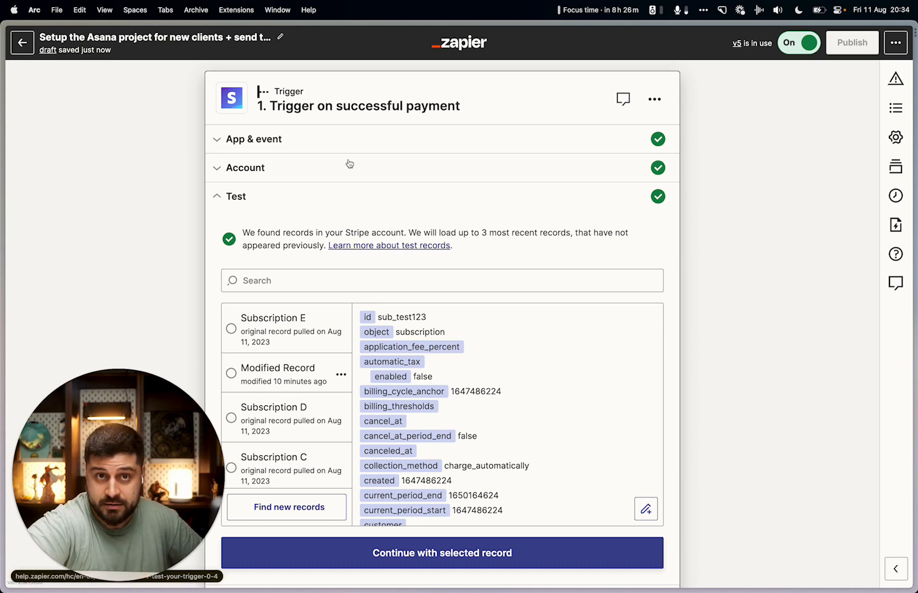
scroll("down", 3)
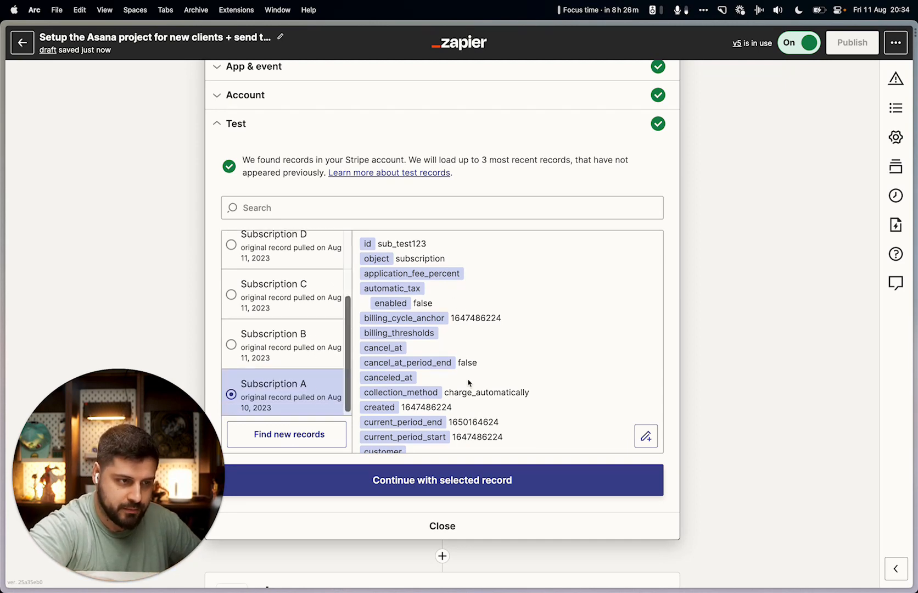
mouse_move(646, 436)
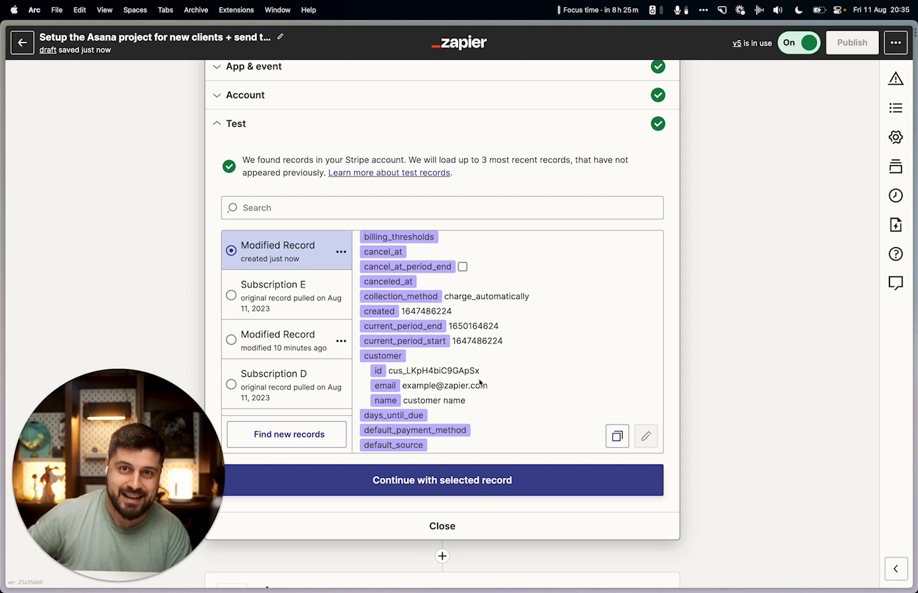
mouse_move(454, 397)
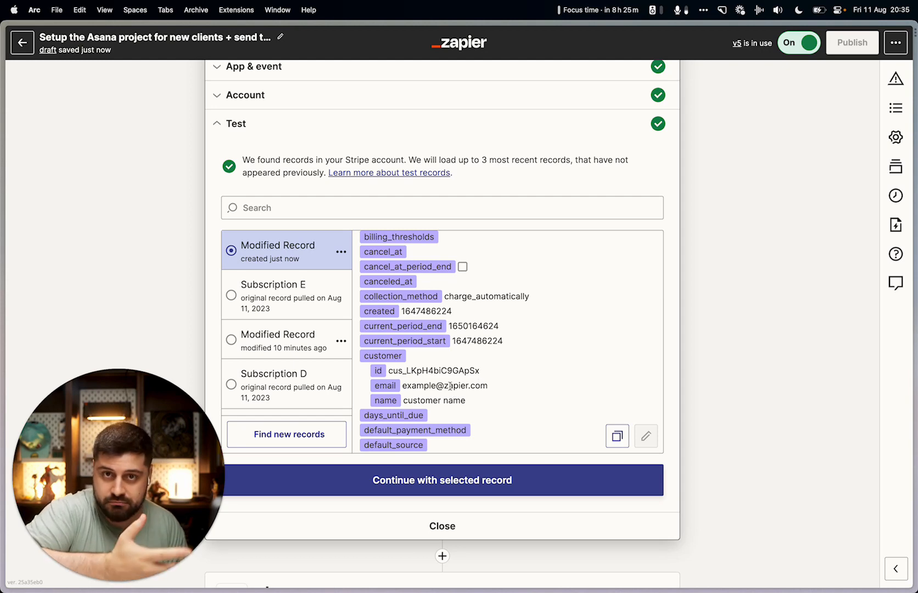
mouse_move(464, 466)
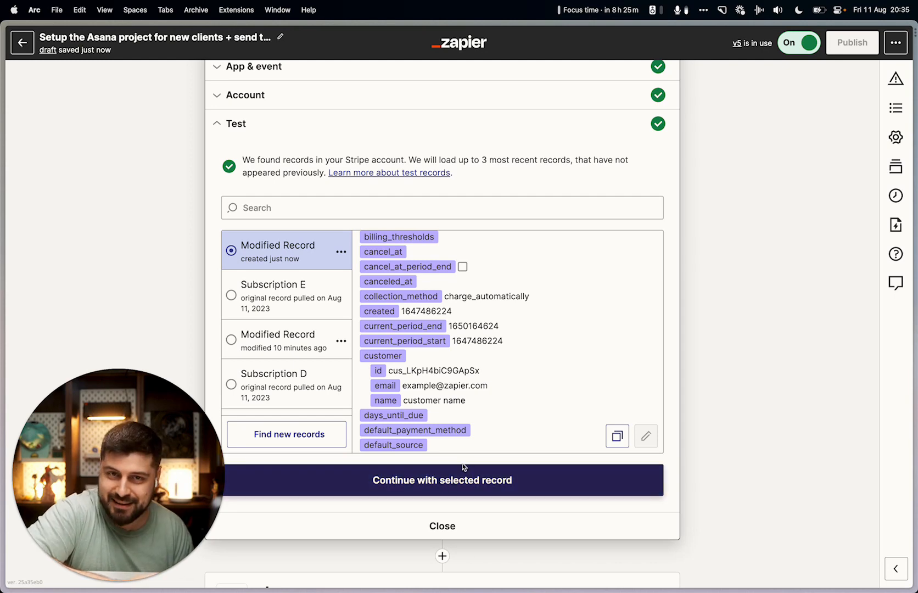